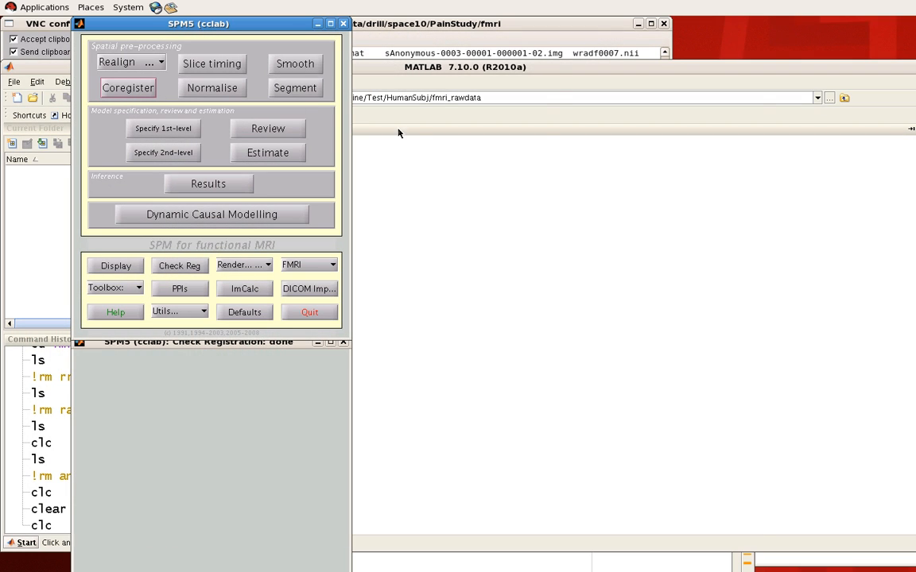
Create a new Coreg: Estimate & Reslice job from the Coregister menu
{"action": "left_click", "coordinate": [127, 87]}
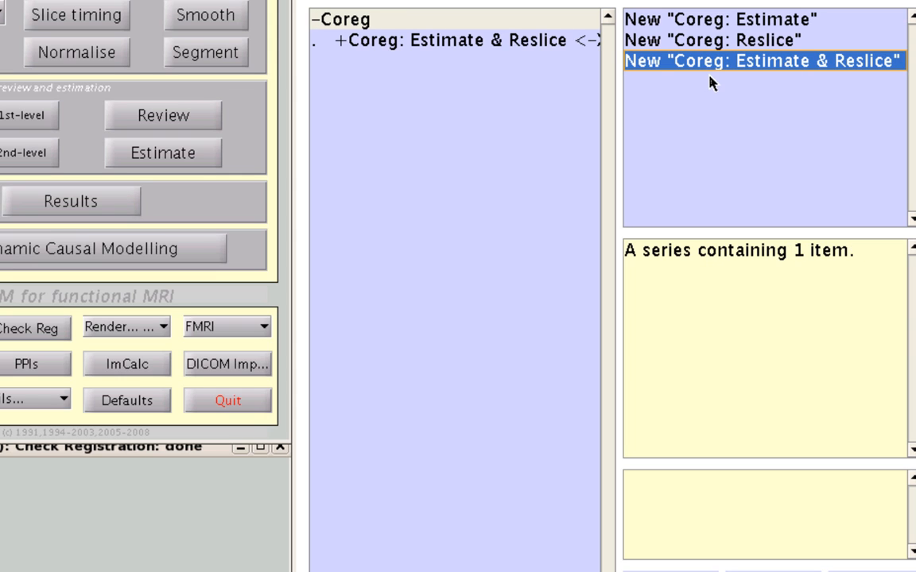
{"action": "mouse_move", "coordinate": [457, 49]}
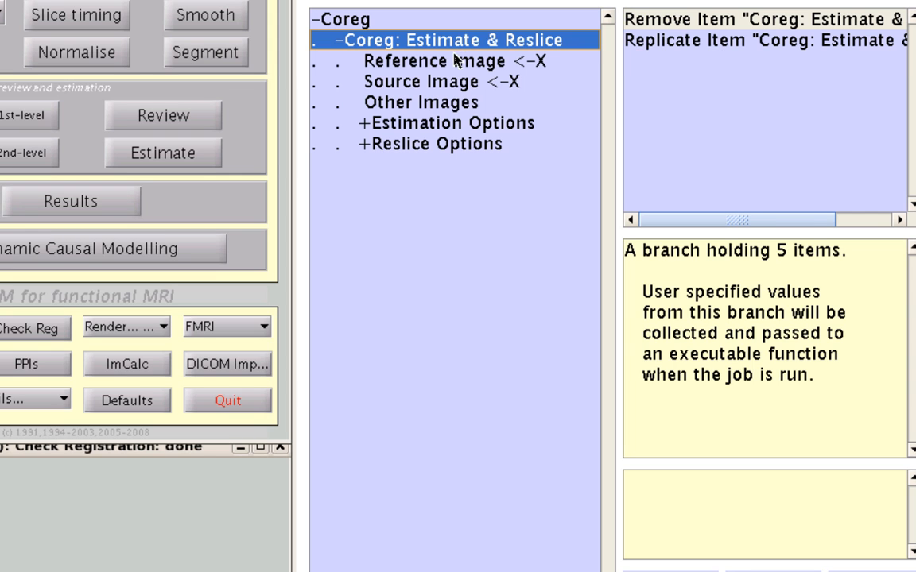
Bring up the file selector for the coregistration Reference Image
{"action": "left_click", "coordinate": [434, 60]}
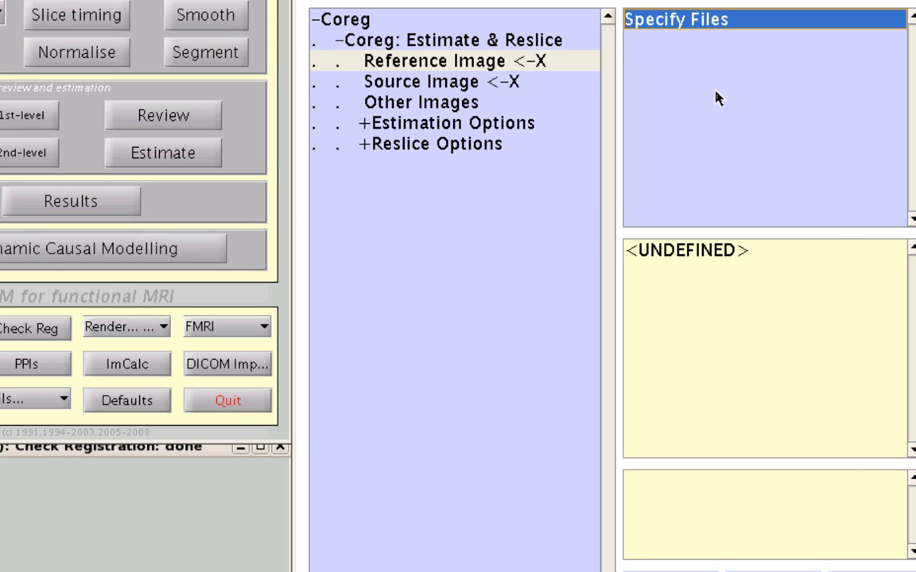
{"action": "left_click", "coordinate": [431, 60]}
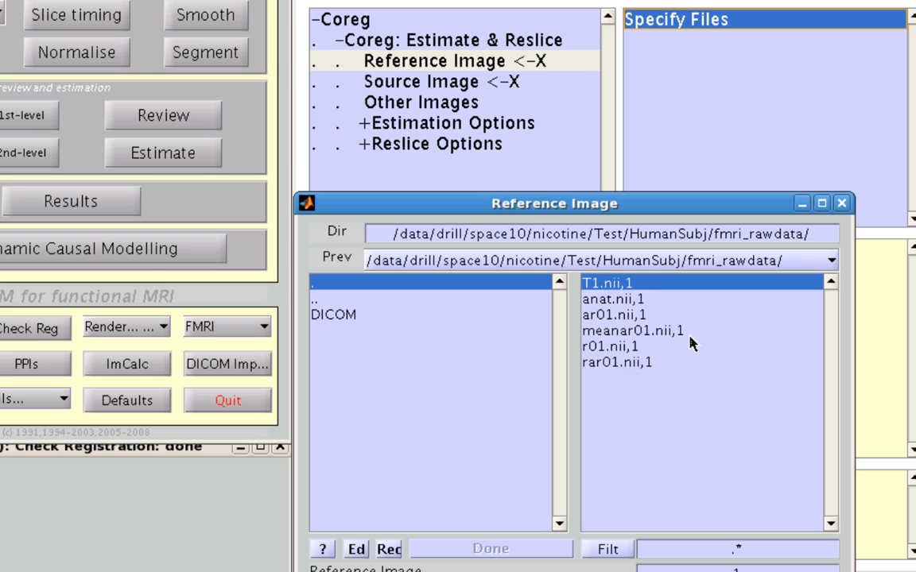
{"action": "mouse_move", "coordinate": [658, 336]}
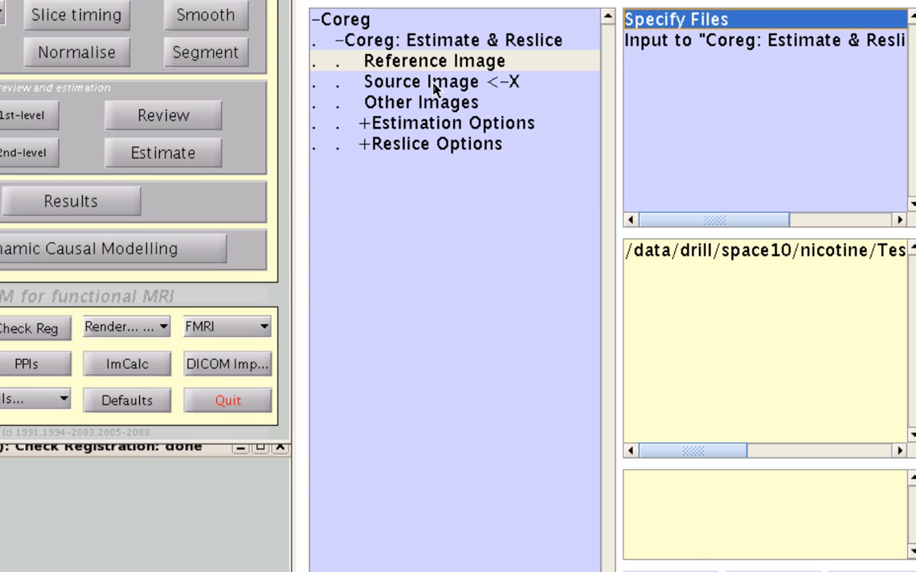
Set the Source Image by picking its file in the file selector
{"action": "left_click", "coordinate": [421, 82]}
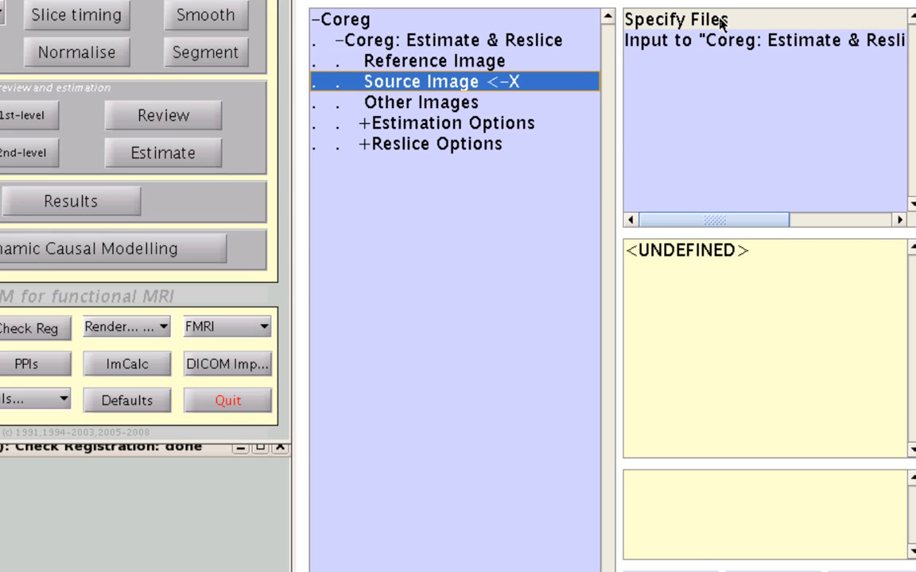
{"action": "mouse_move", "coordinate": [718, 27]}
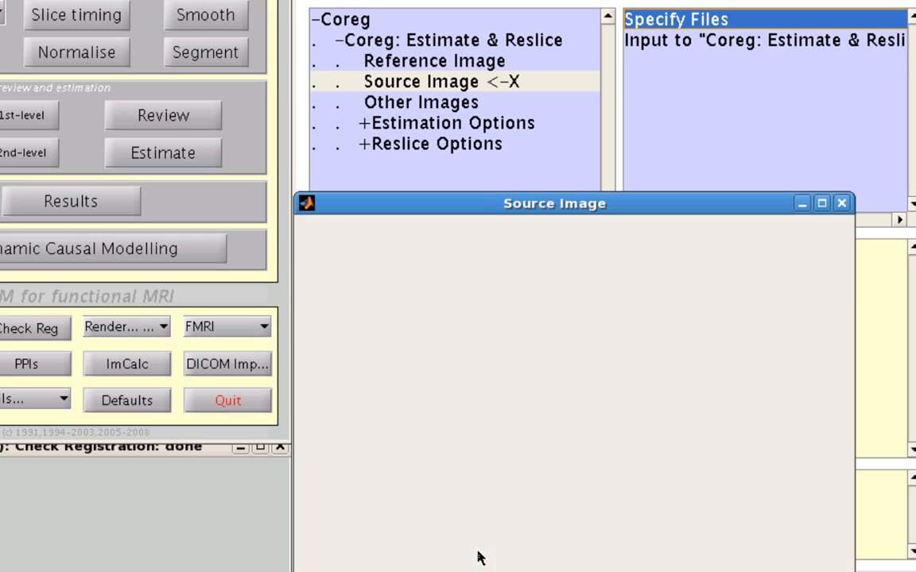
{"action": "left_click", "coordinate": [421, 102]}
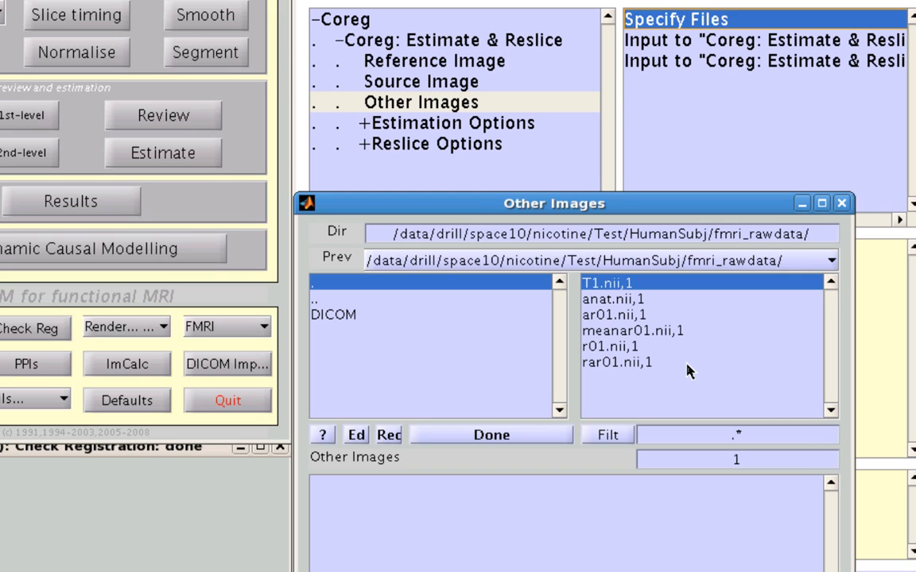
{"action": "mouse_move", "coordinate": [617, 368]}
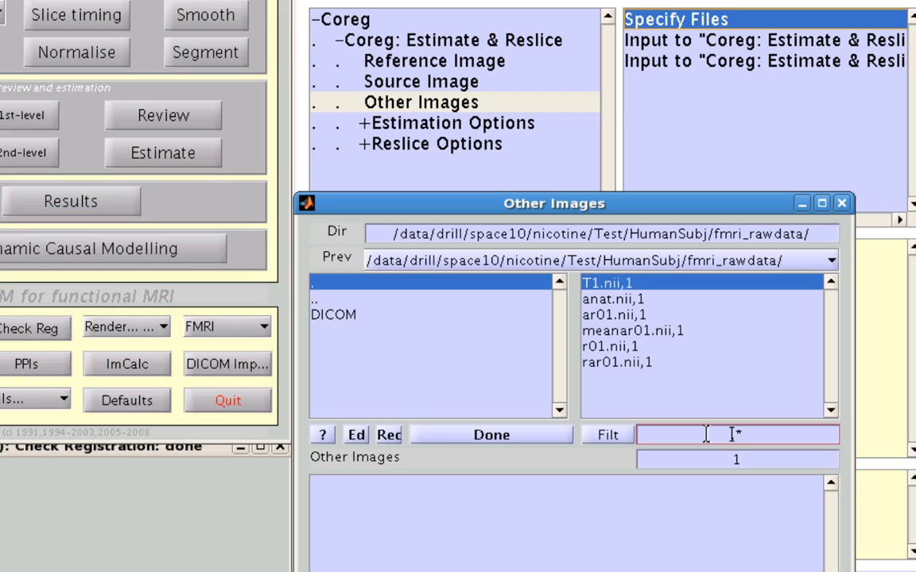
Filter the Other Images file list with ^r to select the matching raw-data images
{"action": "type", "text": "^r"}
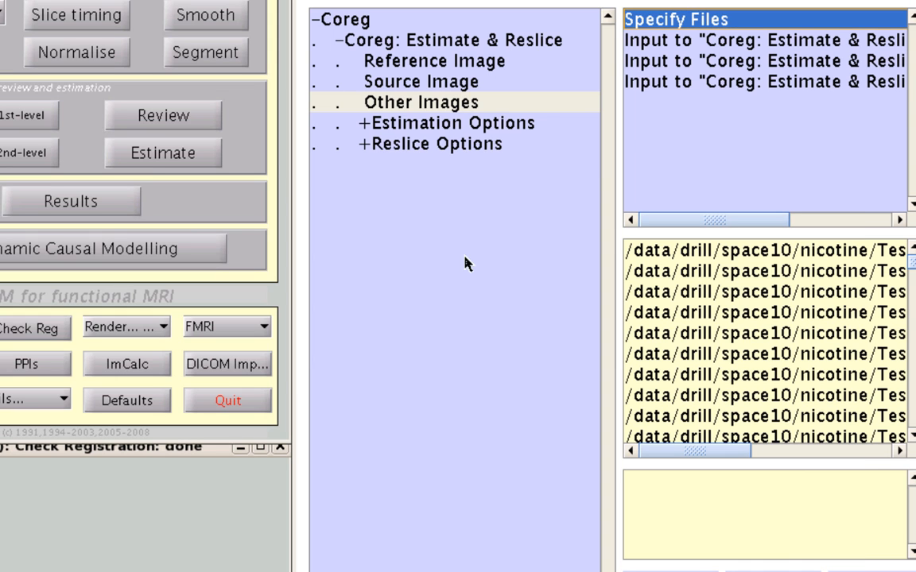
{"action": "mouse_move", "coordinate": [411, 126]}
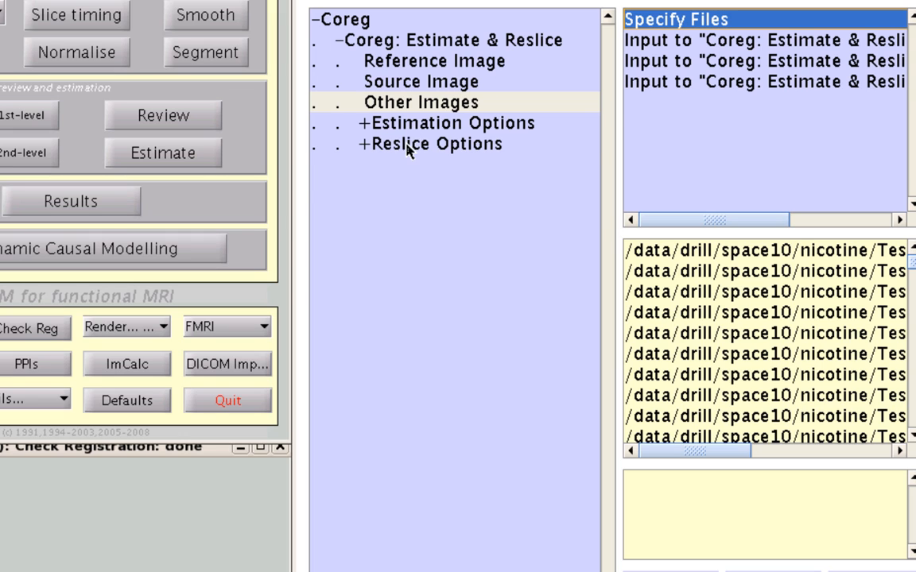
Expand Reslice Options and list the Interpolation methods, with Trilinear selected
{"action": "left_click", "coordinate": [433, 144]}
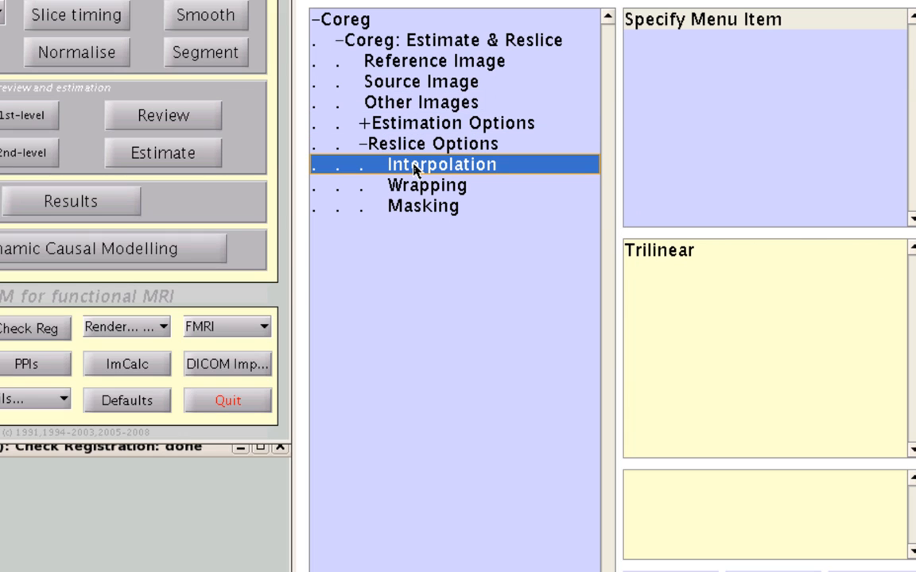
{"action": "left_click", "coordinate": [440, 164]}
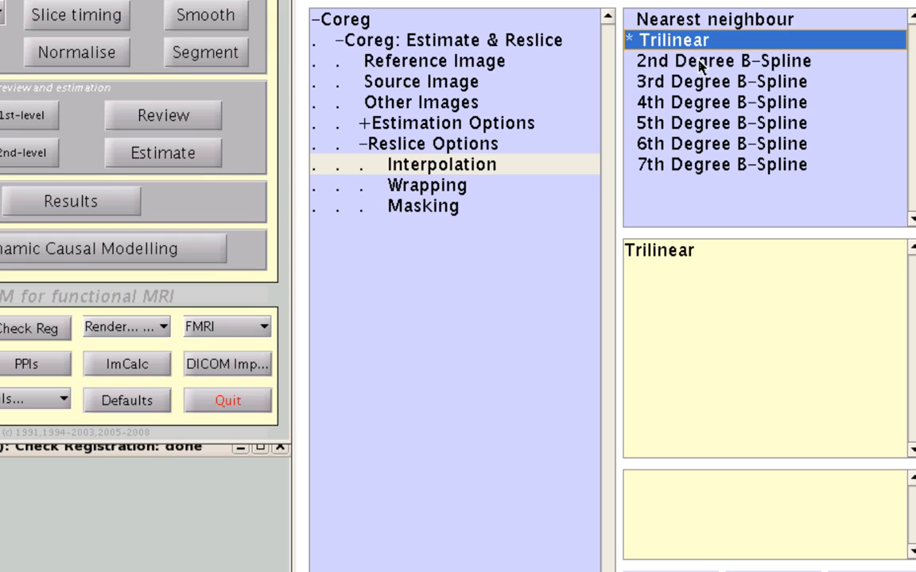
{"action": "mouse_move", "coordinate": [725, 182]}
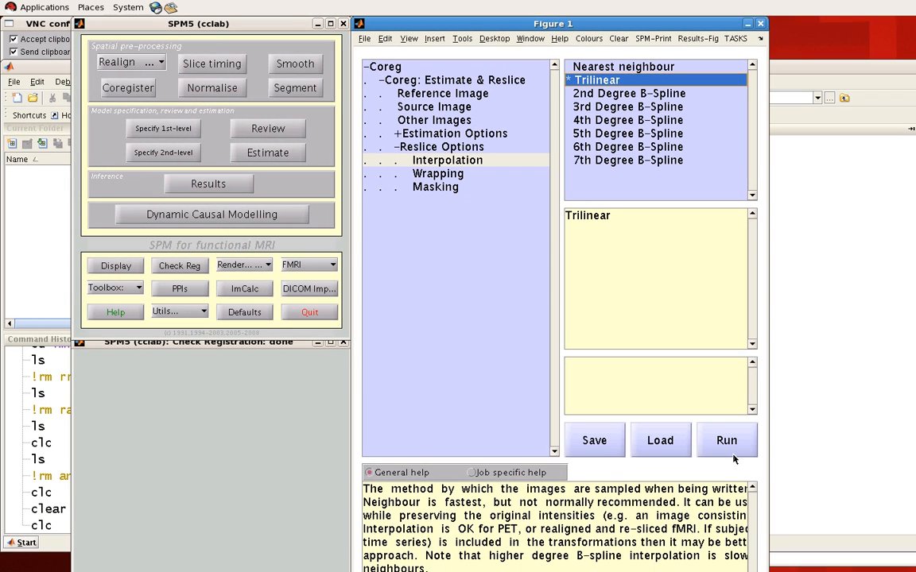
{"action": "left_click", "coordinate": [725, 440]}
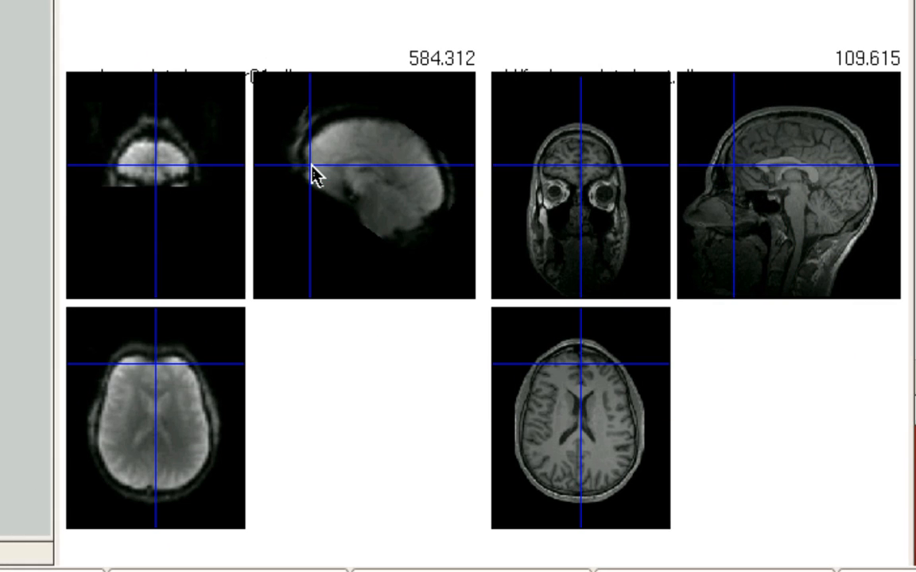
{"action": "mouse_move", "coordinate": [402, 141]}
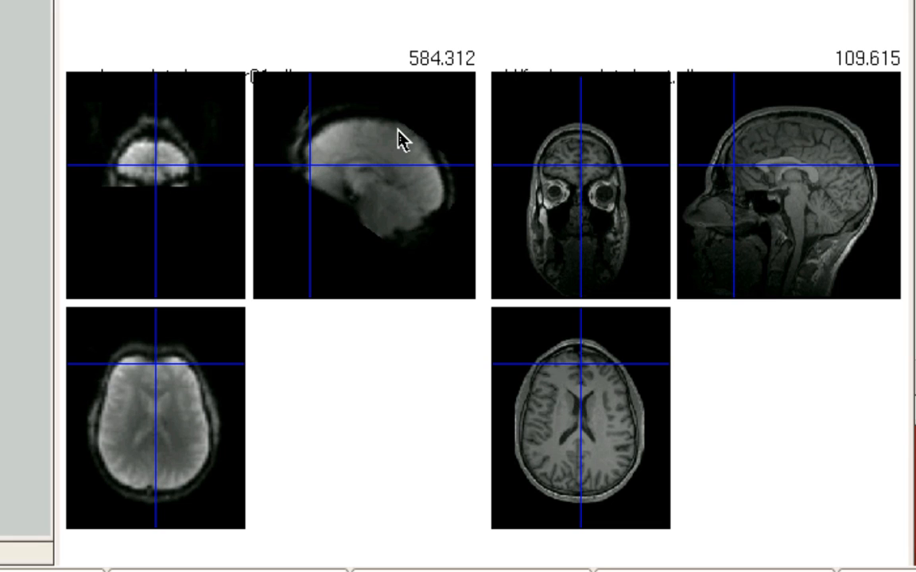